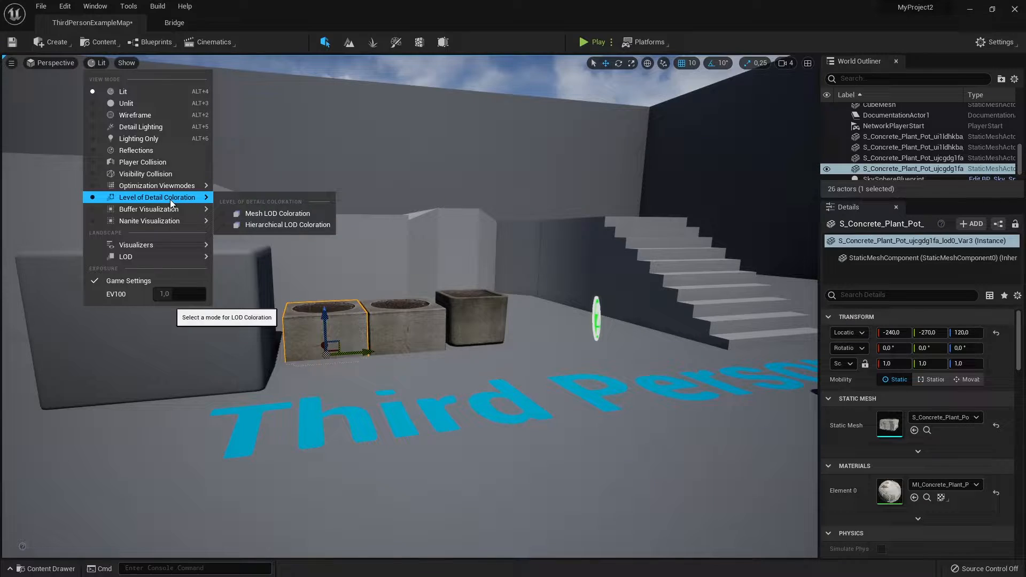
mouse_move(135, 116)
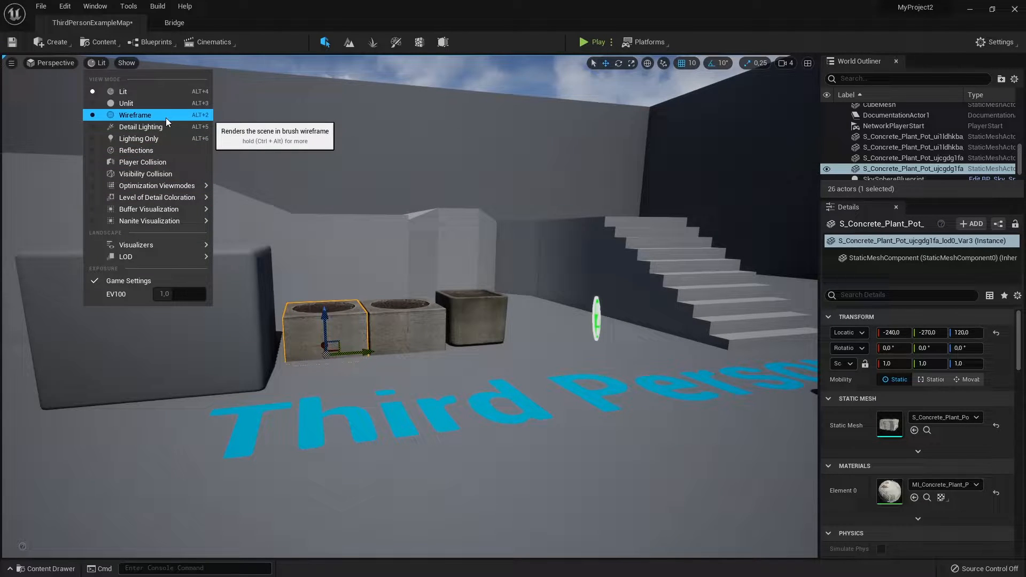
mouse_move(149, 220)
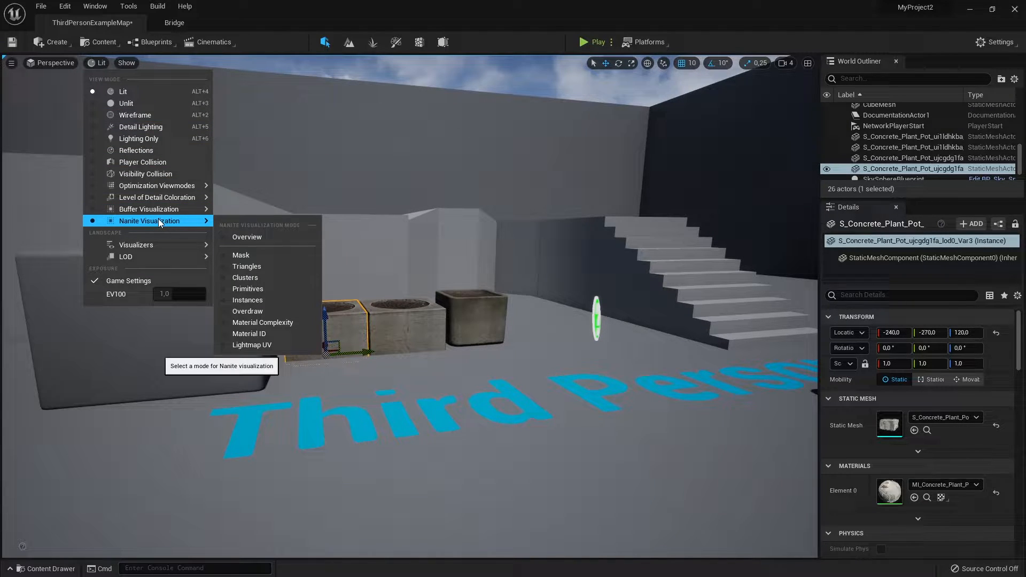
- Switch the viewport to the Nanite Visualization Overview mode
click(246, 237)
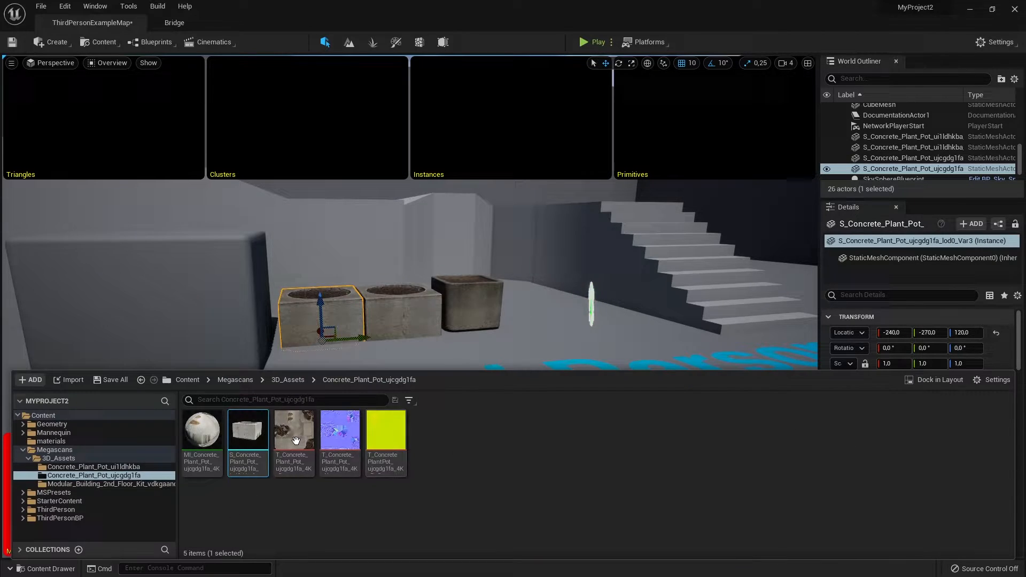
- Enable Nanite on the Megascans concrete plant pot static mesh from its context menu
right_click(247, 430)
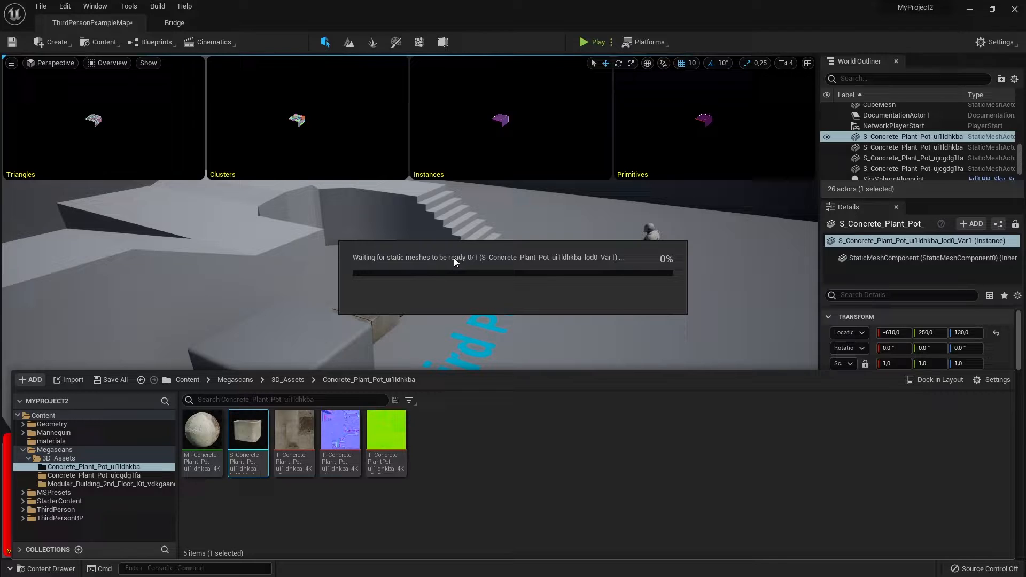
mouse_move(211, 274)
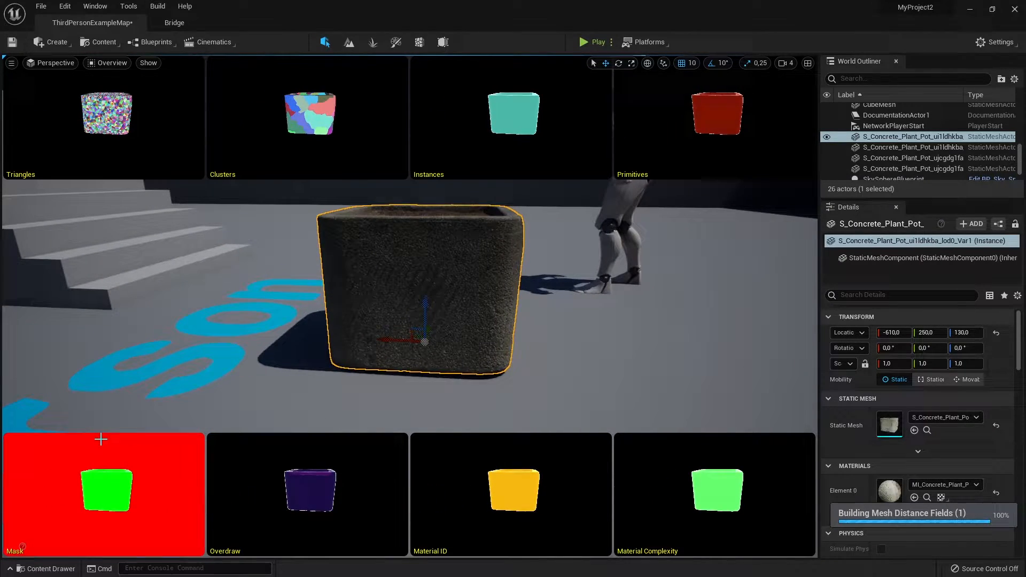
- Return the viewport view mode to standard Lit shading
click(111, 63)
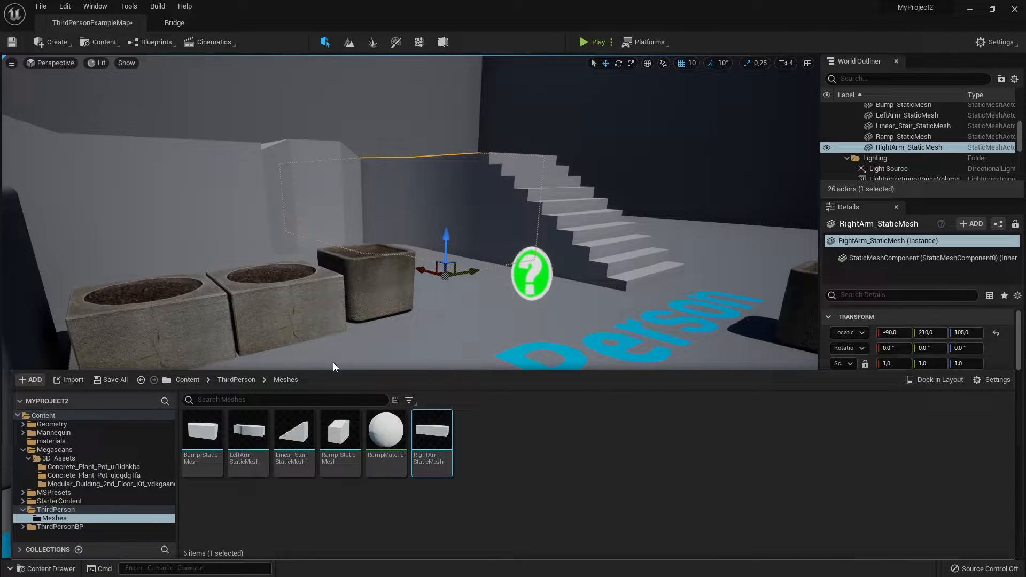
mouse_move(431, 440)
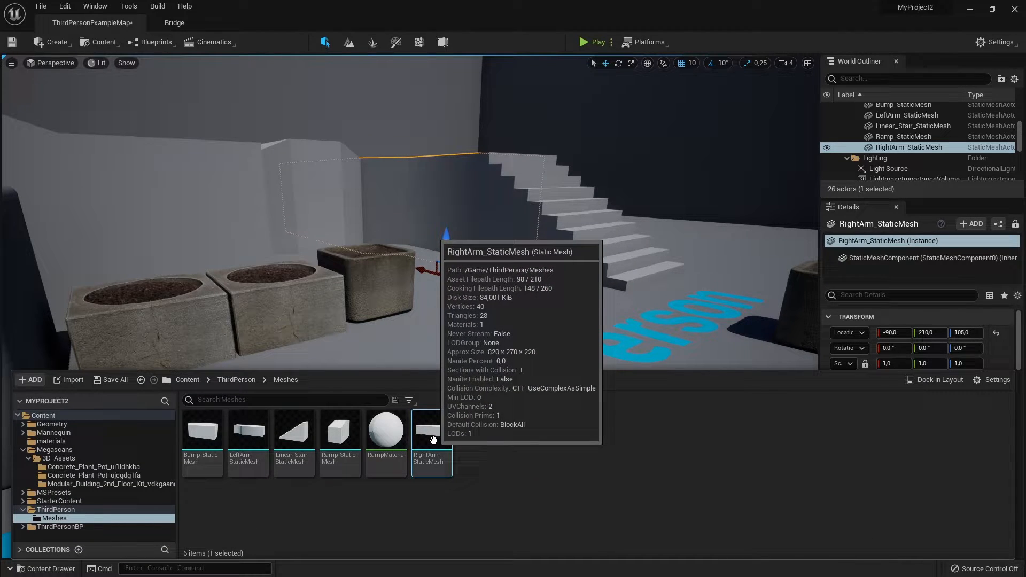
- Enable Nanite on RightArm_StaticMesh from its context menu
right_click(432, 438)
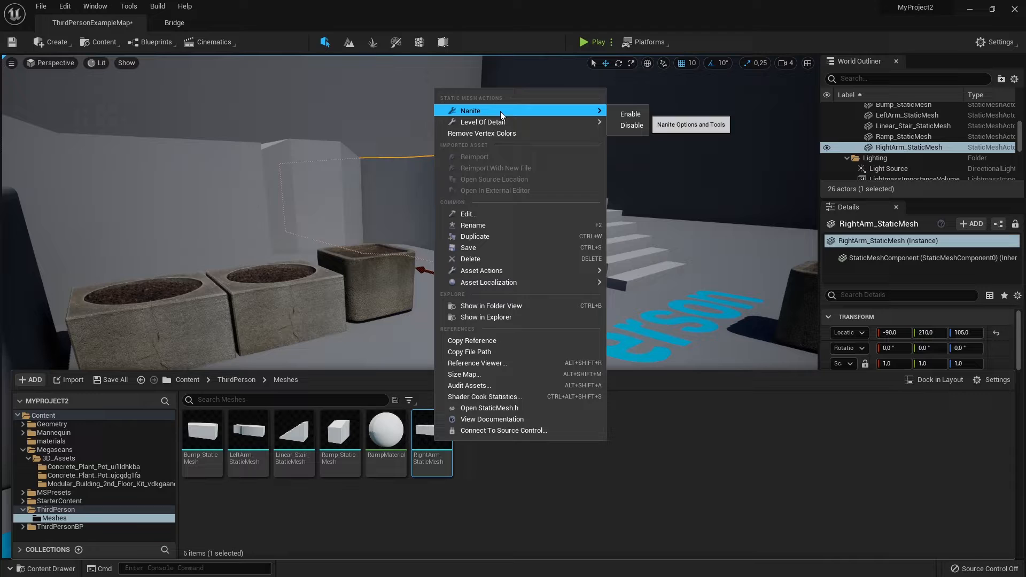
click(630, 114)
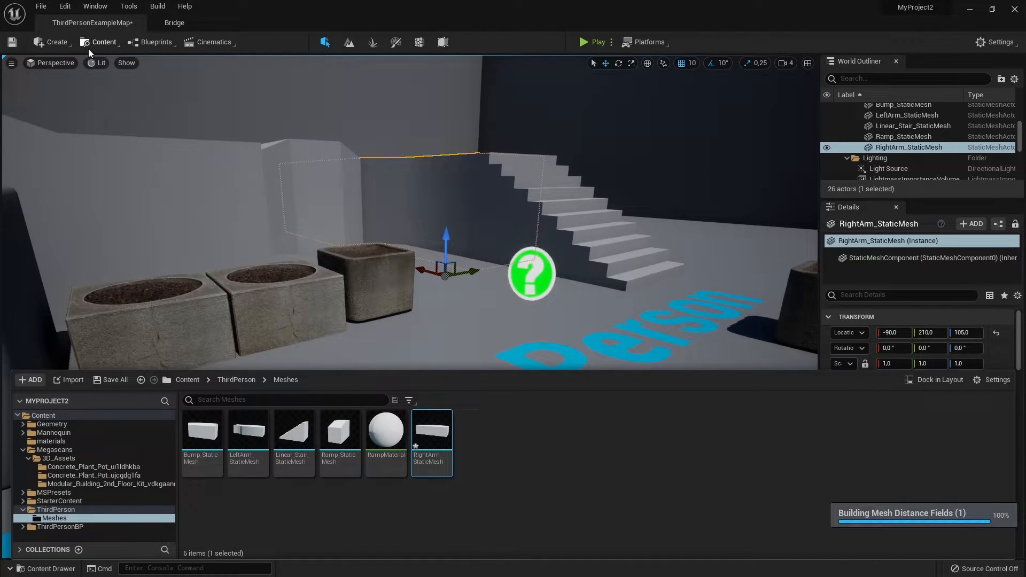
click(98, 63)
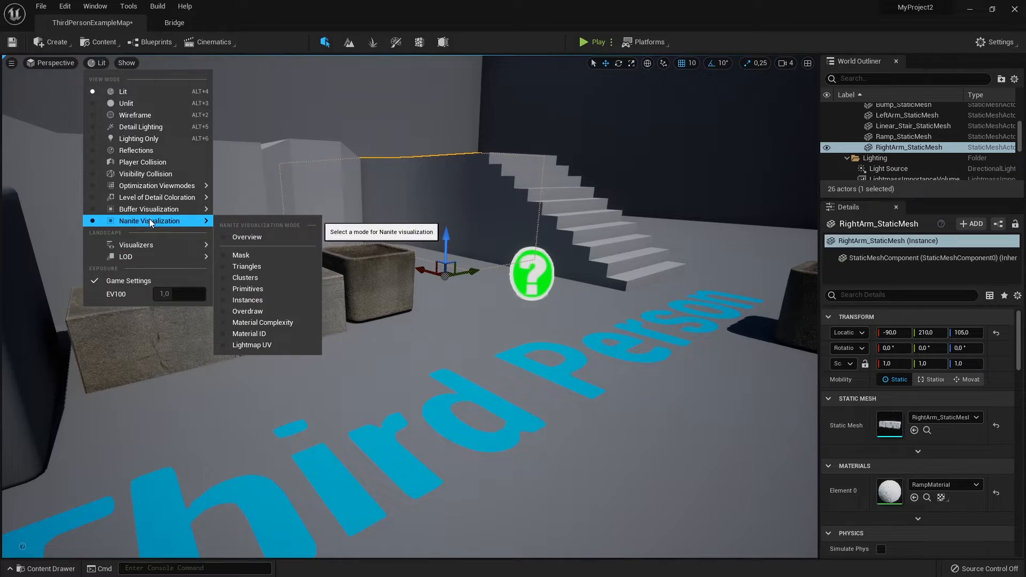
- Show the Nanite Triangles visualization and scale the RightArm mesh to 1.75
click(246, 266)
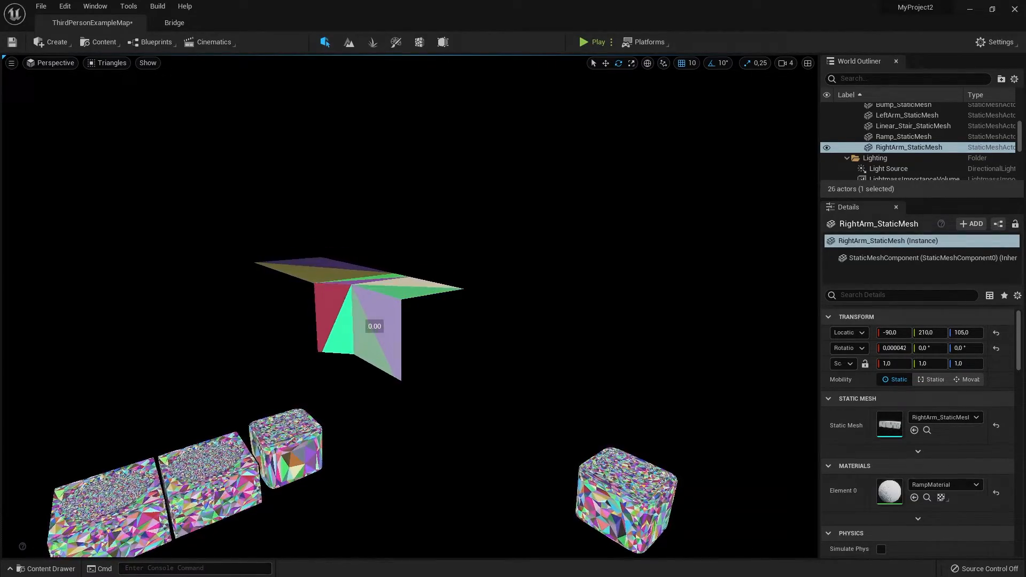
text(1.75)
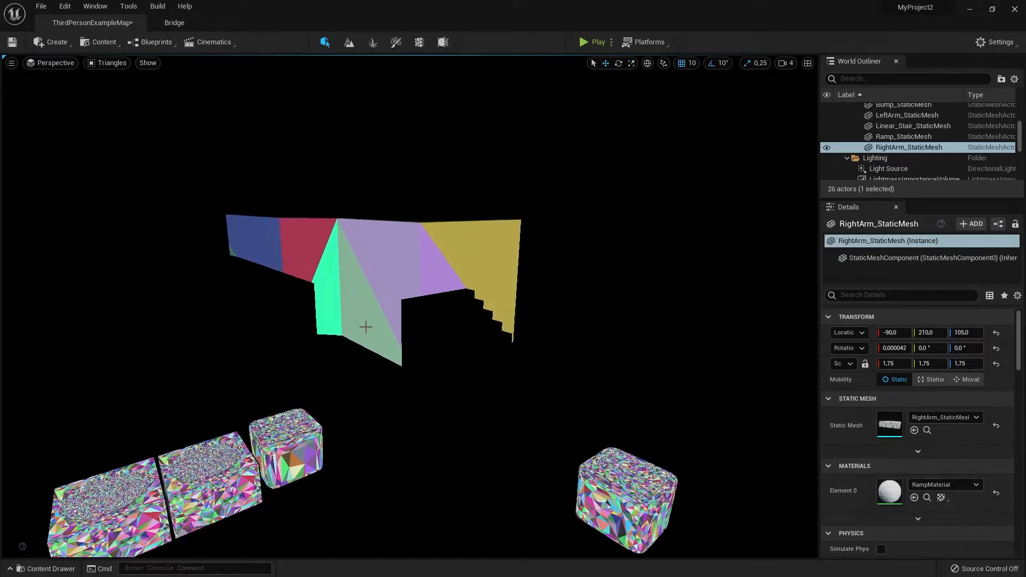